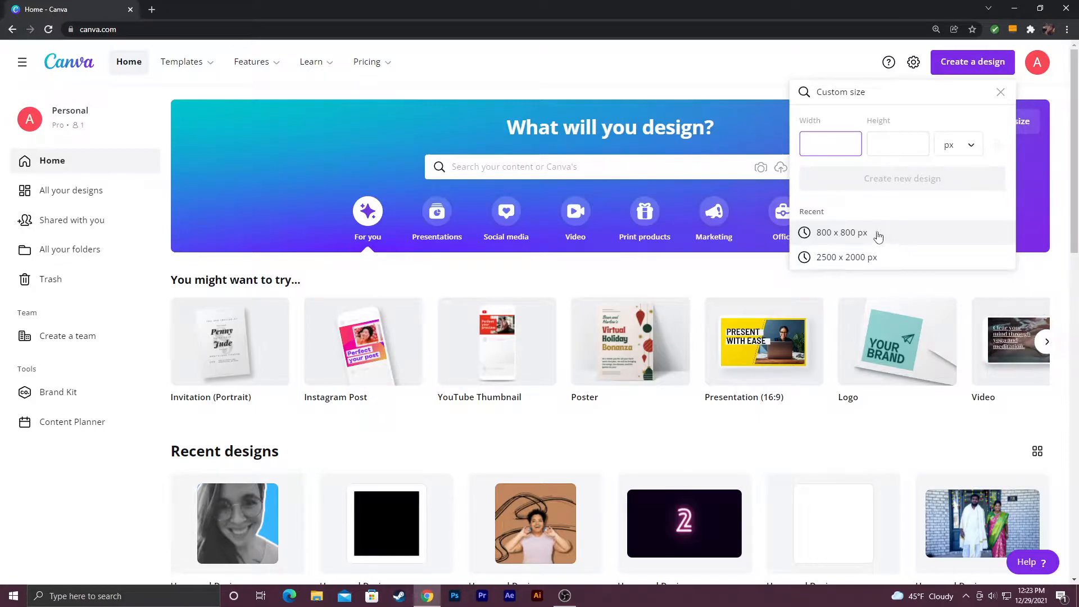
Open a new blank design using the recent 800 × 800 px custom size.
click(841, 233)
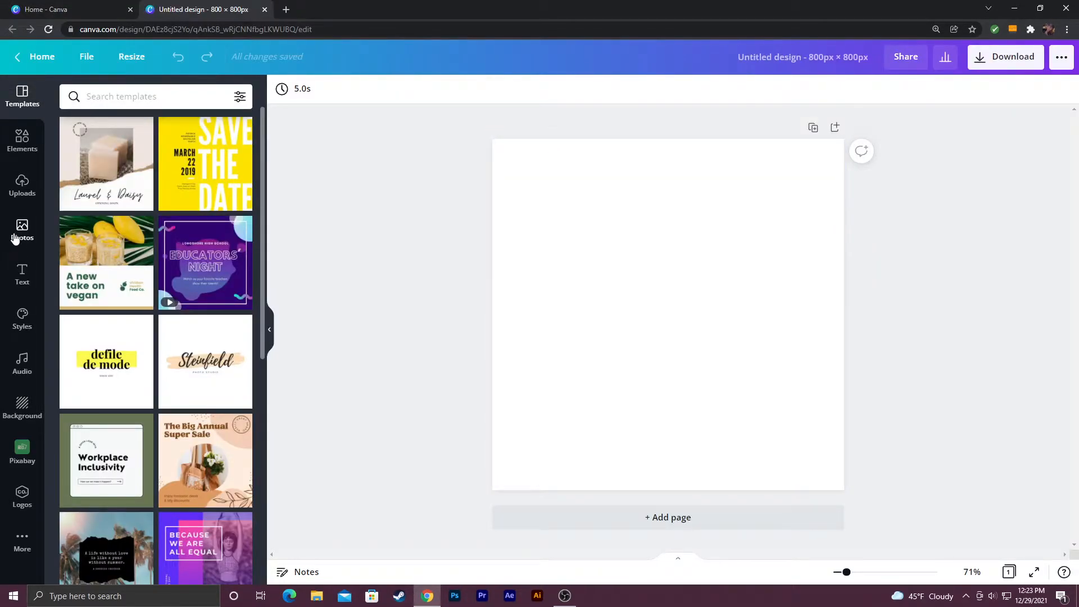
Add the smiling woman photo and set the page background to Turquoise blue.
click(22, 230)
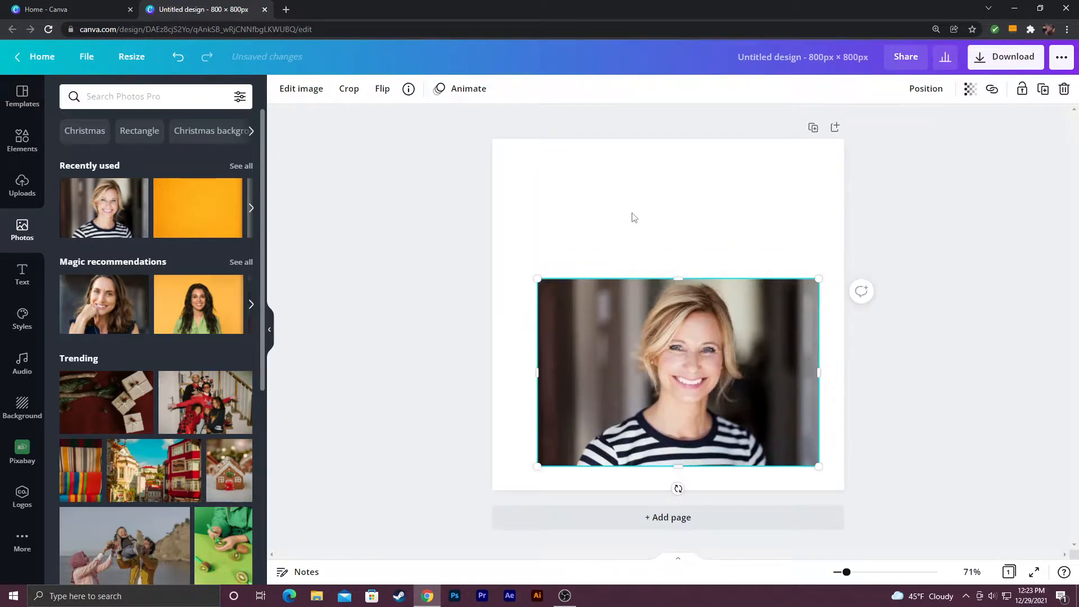
mouse_move(619, 193)
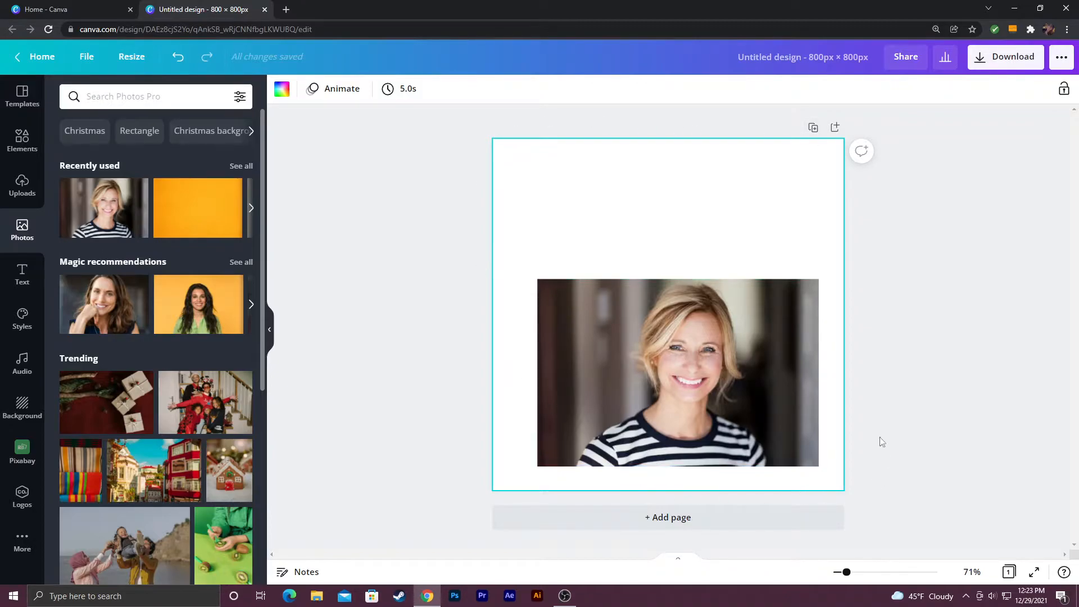
mouse_move(281, 90)
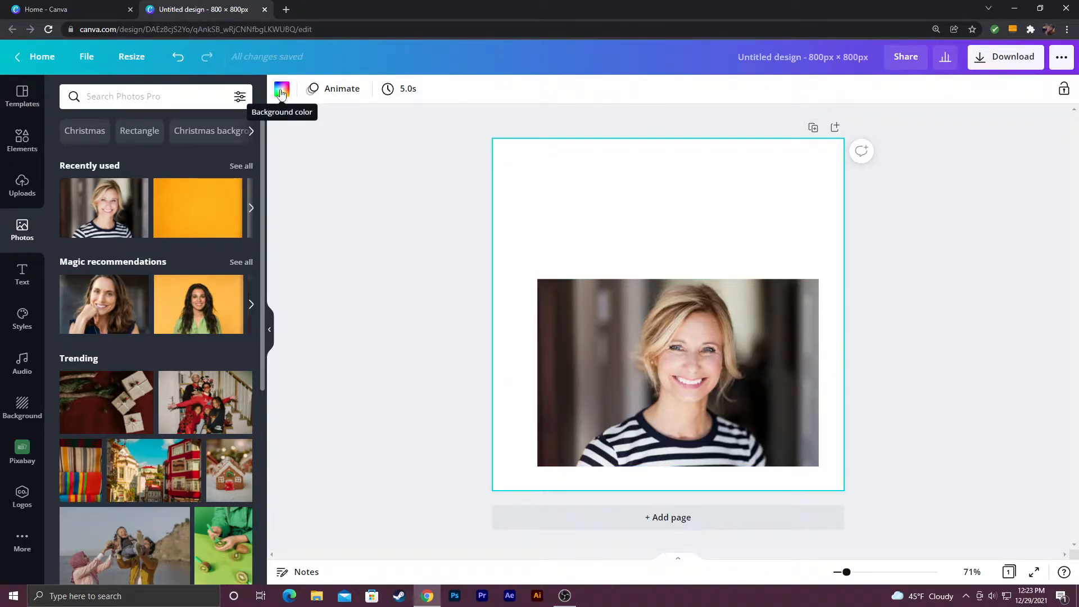
click(281, 90)
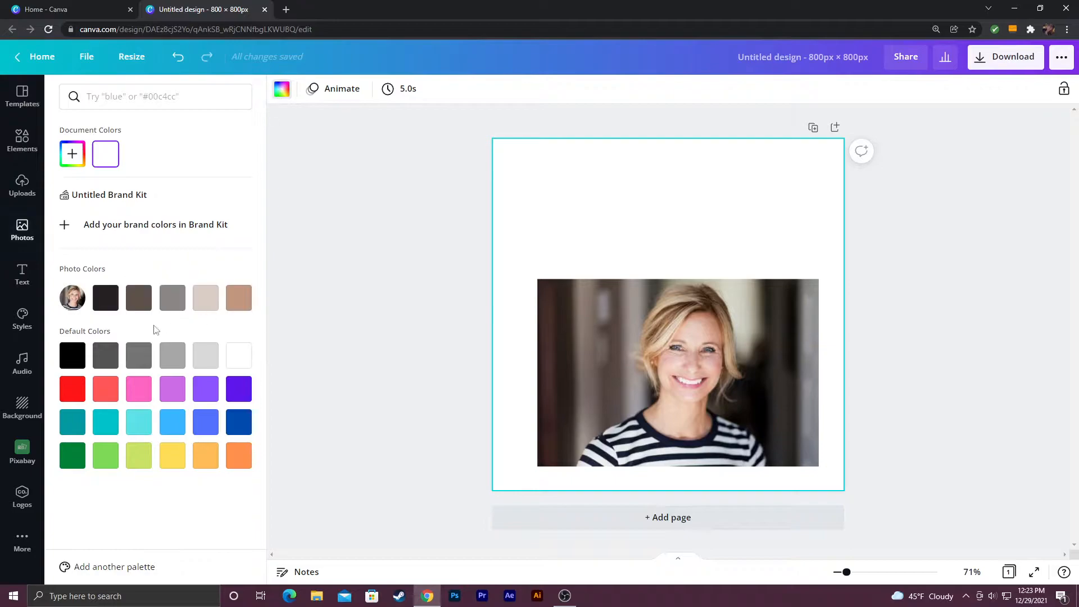
click(138, 422)
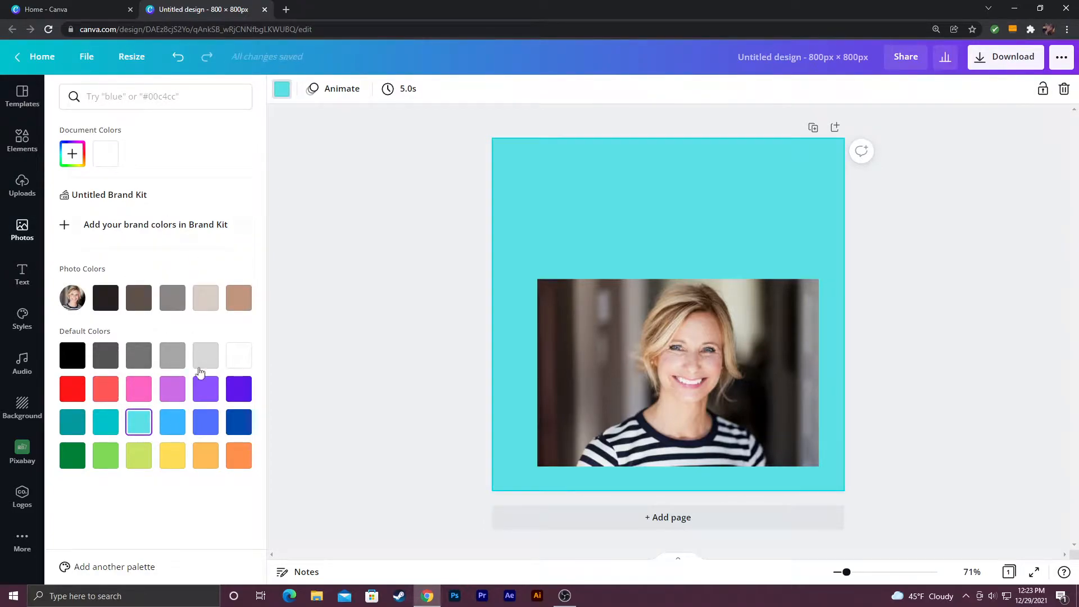
click(73, 153)
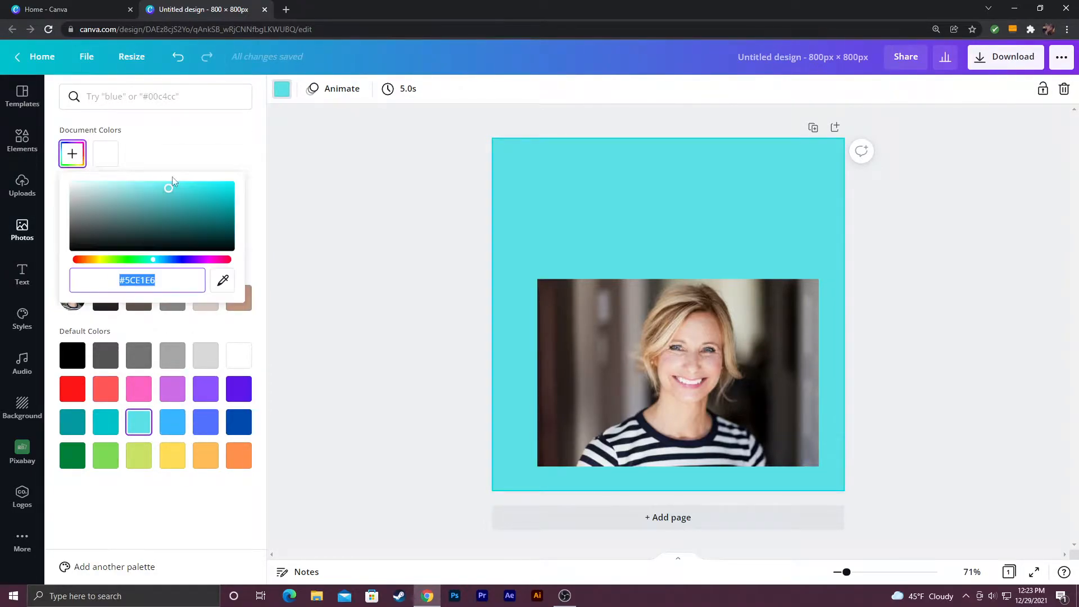
drag(169, 189, 180, 208)
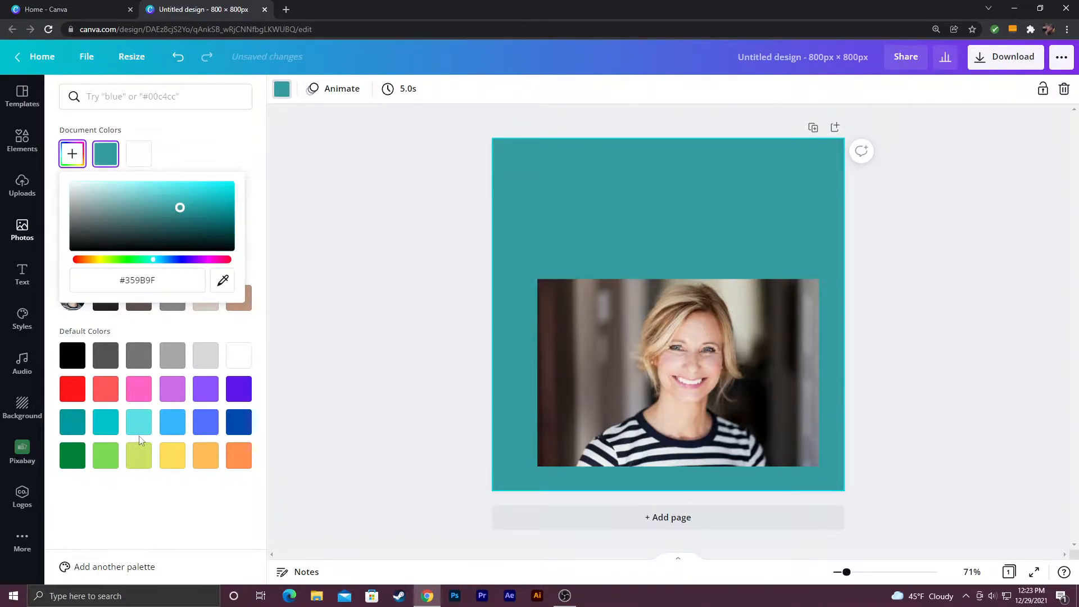
mouse_move(138, 421)
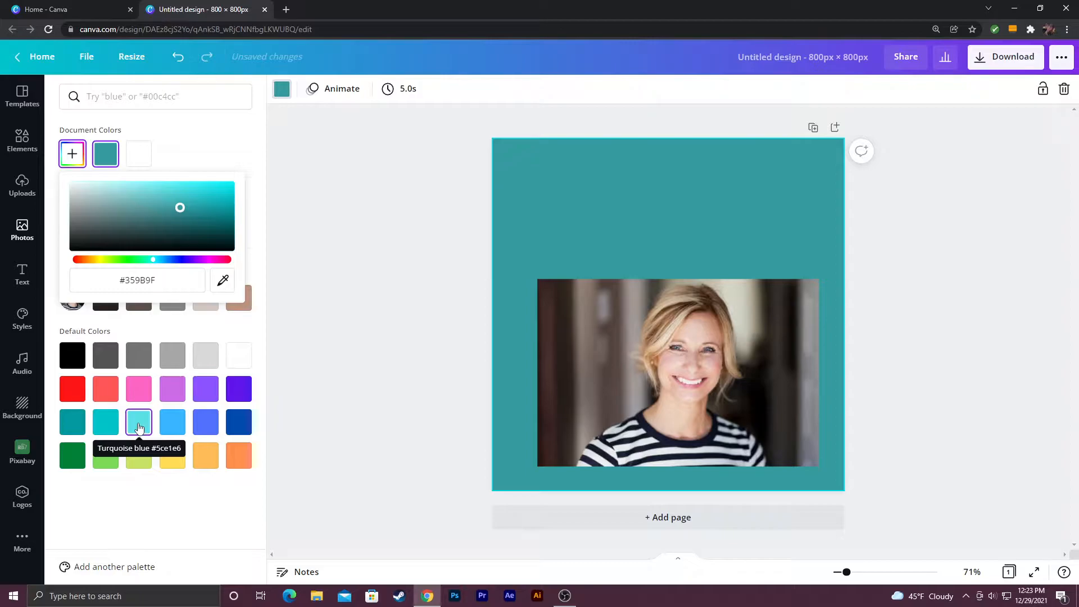
click(138, 422)
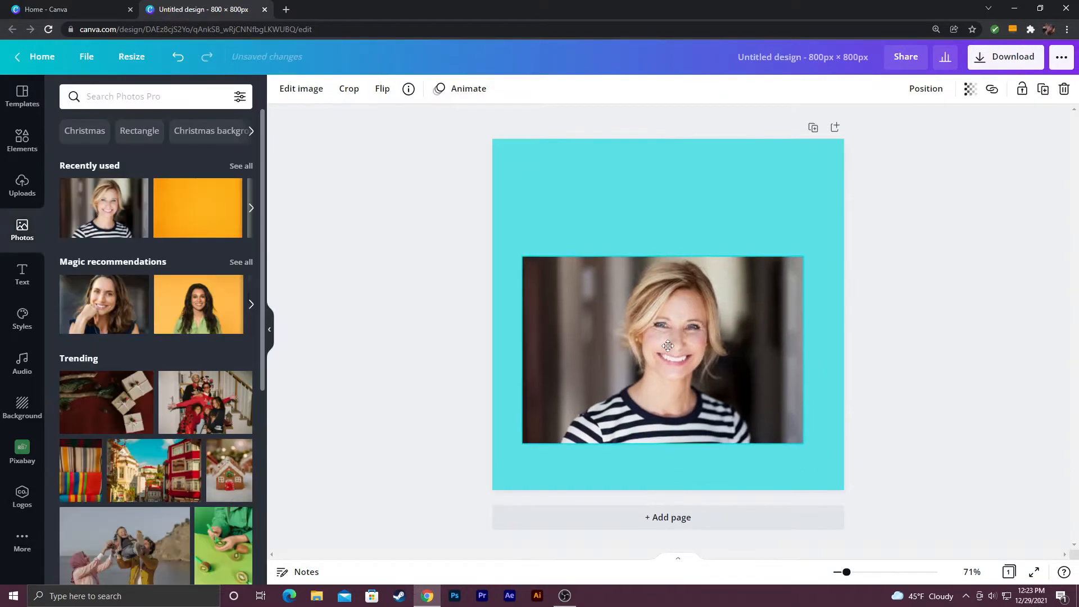
Center the woman photo, remove its background, and enlarge the cutout to fill the page.
drag(667, 349, 651, 303)
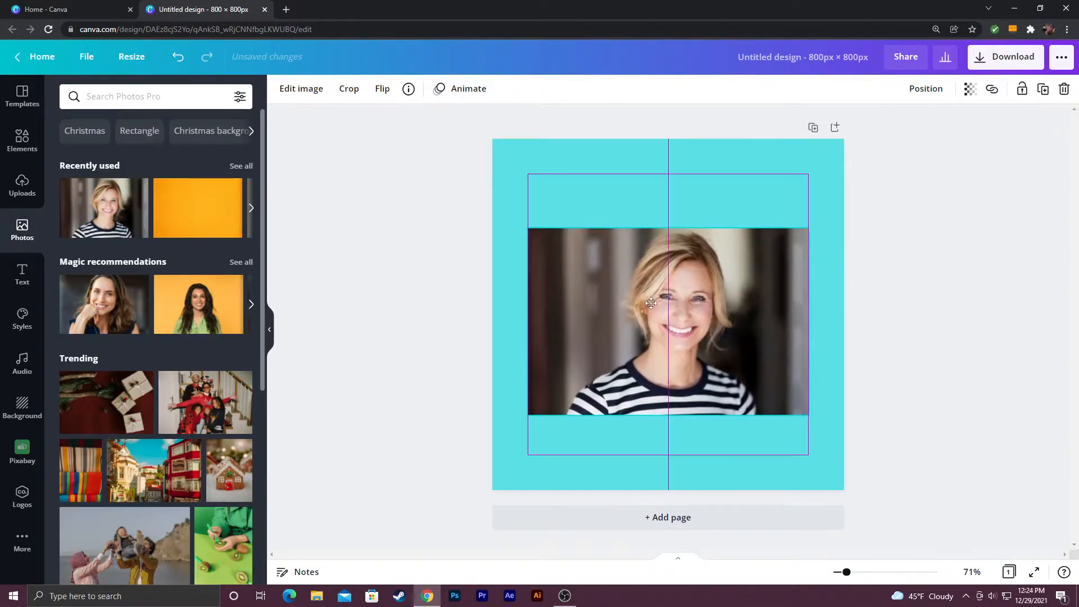
click(300, 88)
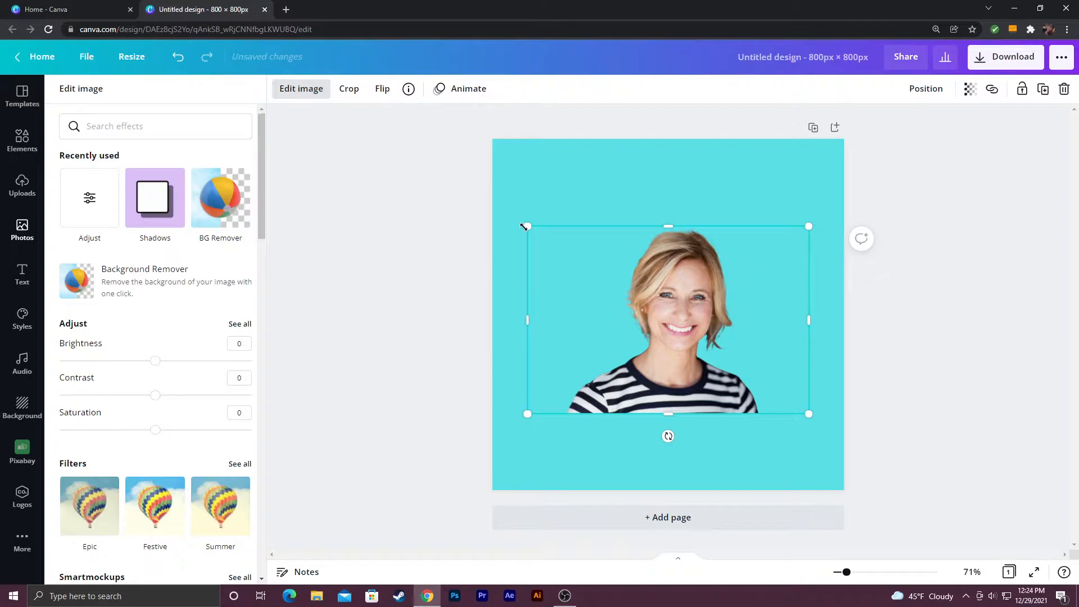
drag(526, 226, 350, 108)
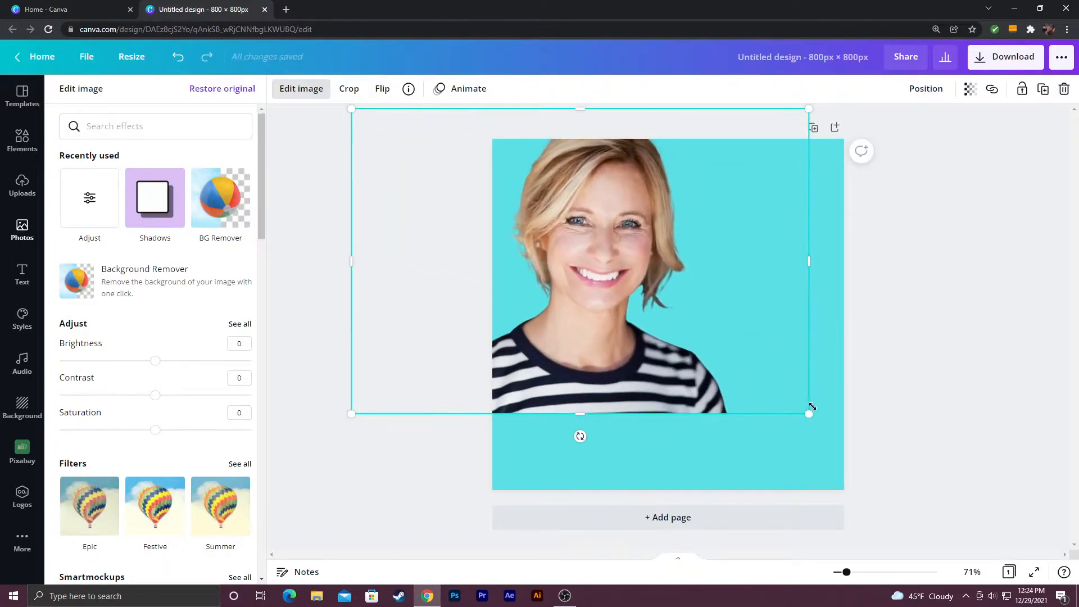
drag(809, 413, 936, 498)
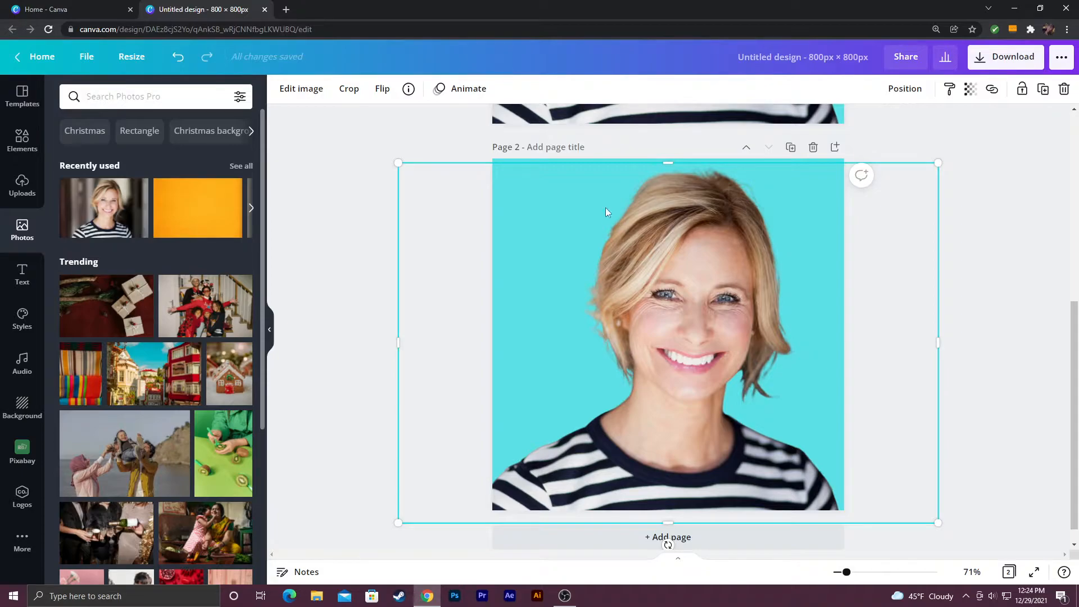
Apply a white Glow outline (transparency 100, blur 0, size 12) and enlarge the cutout.
click(300, 88)
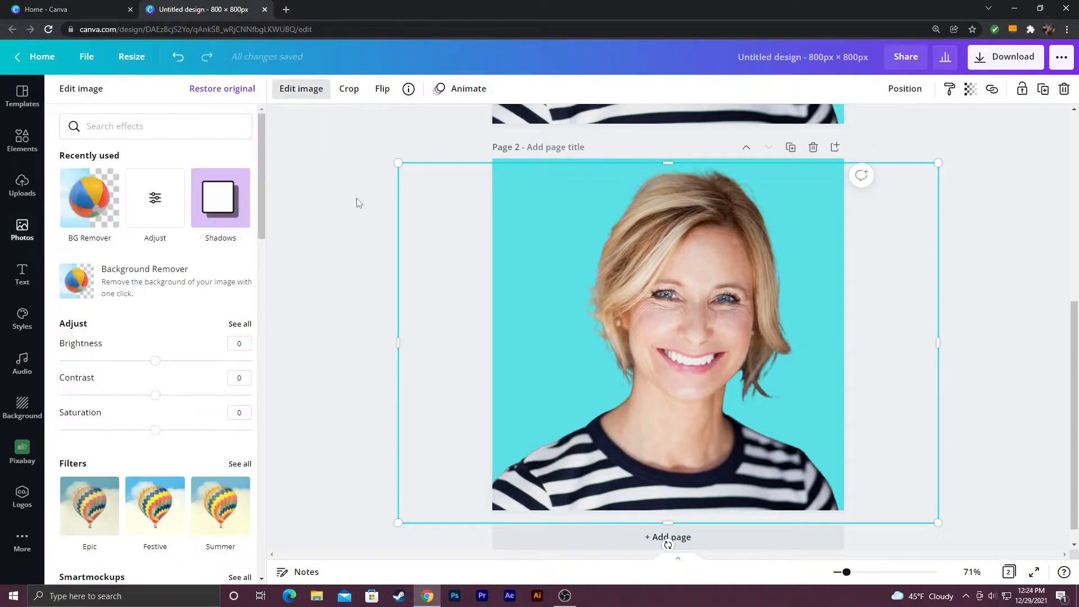
click(90, 227)
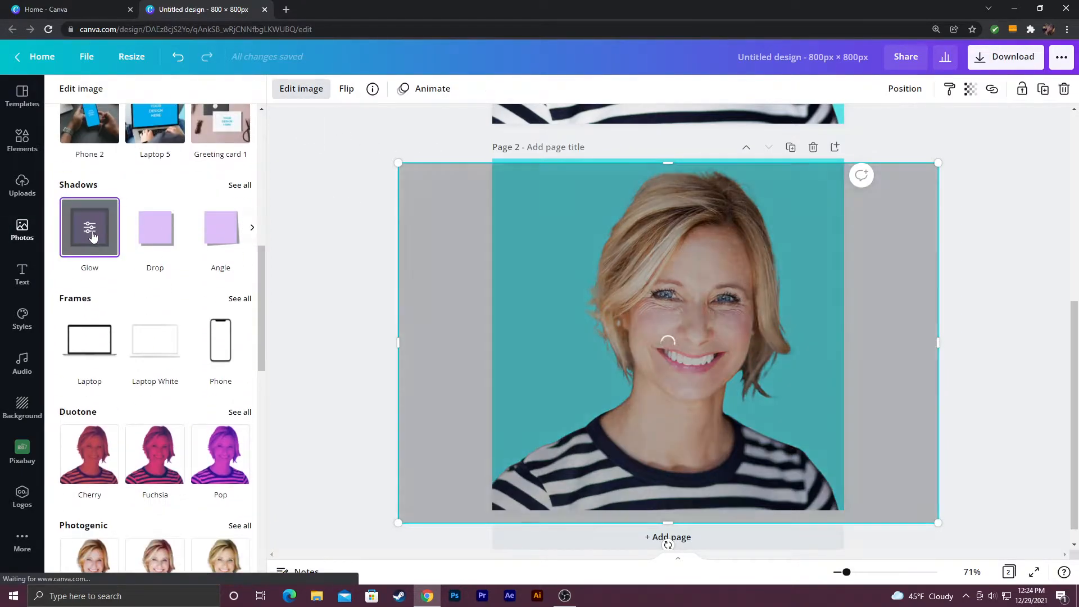
click(90, 227)
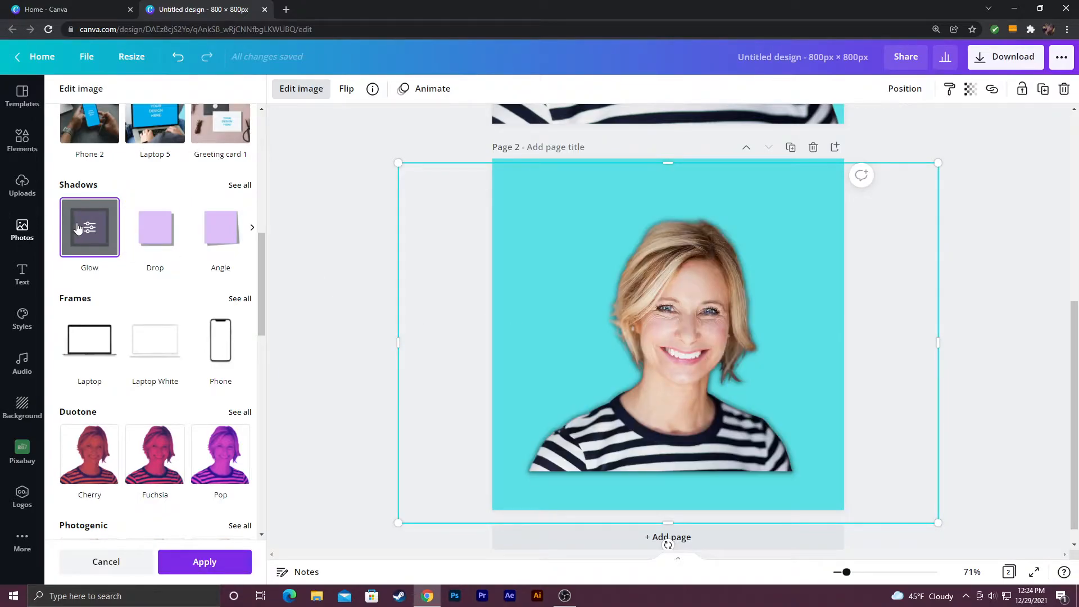
click(89, 227)
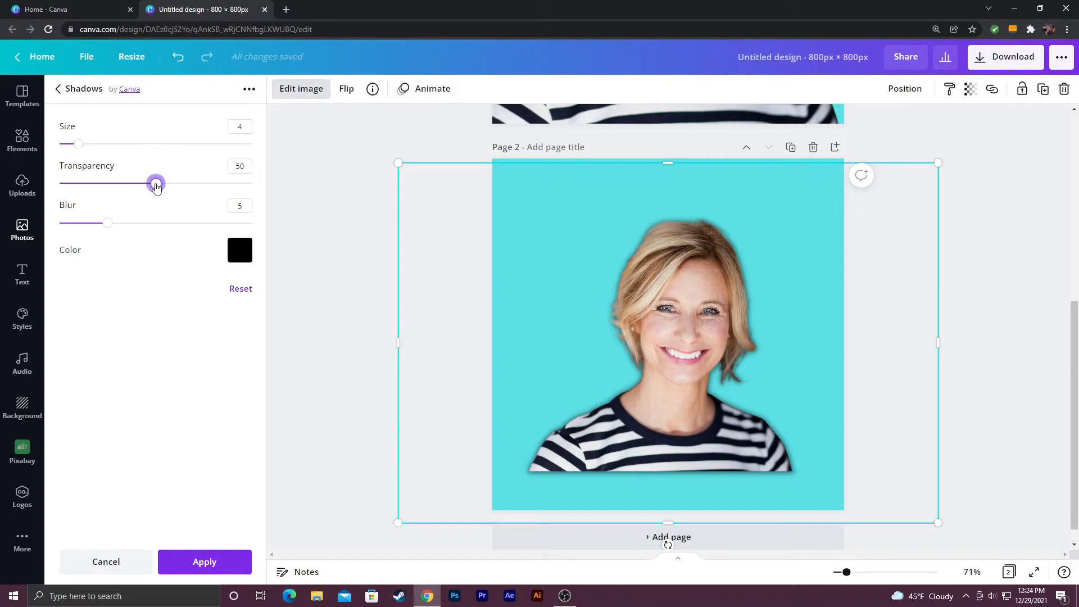
drag(156, 184, 253, 184)
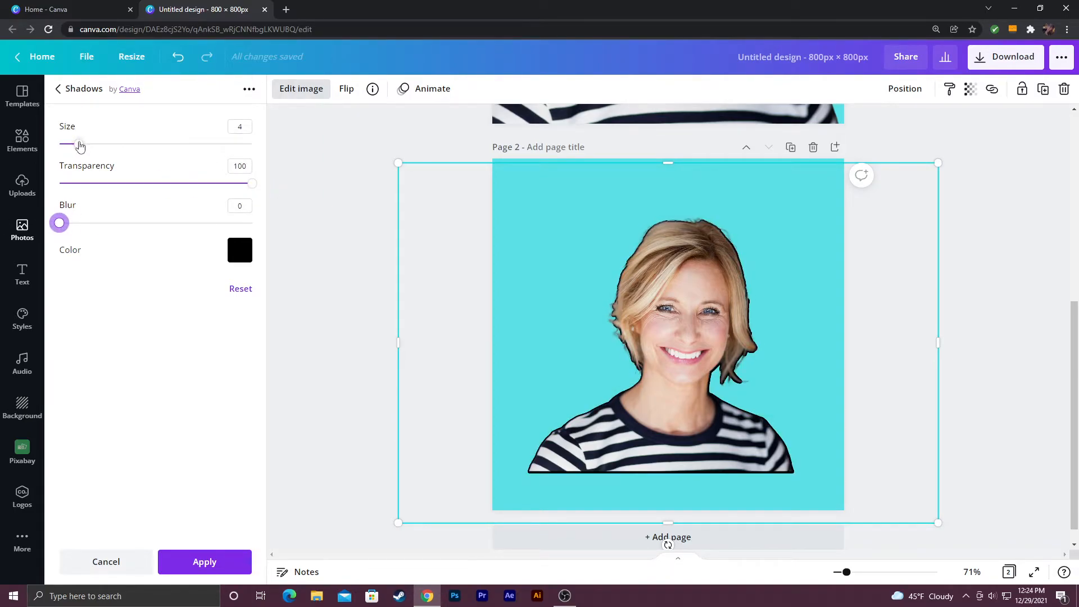
drag(64, 144, 116, 144)
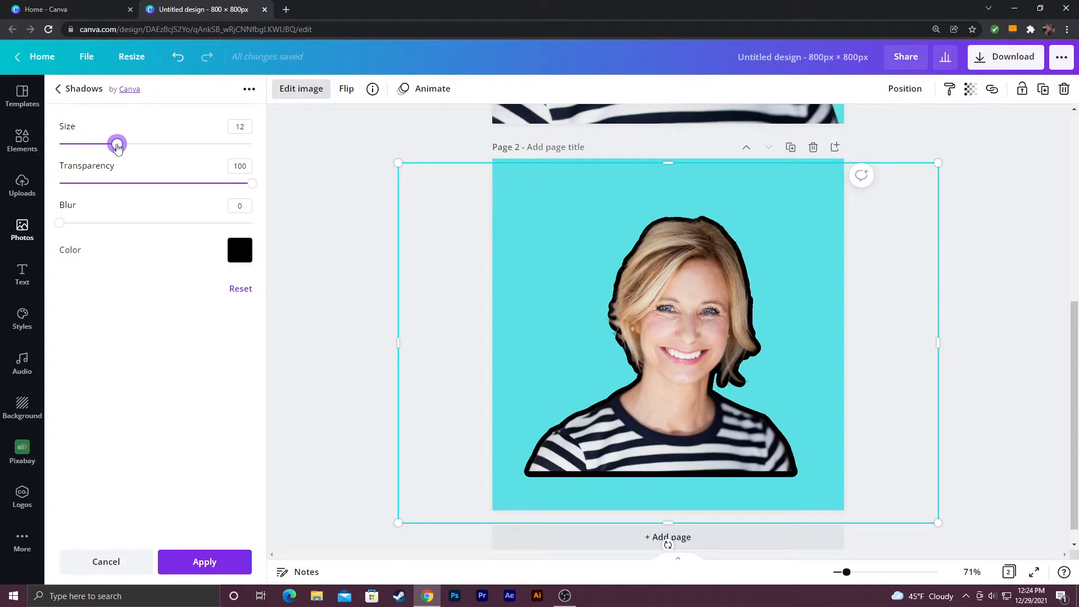
click(239, 249)
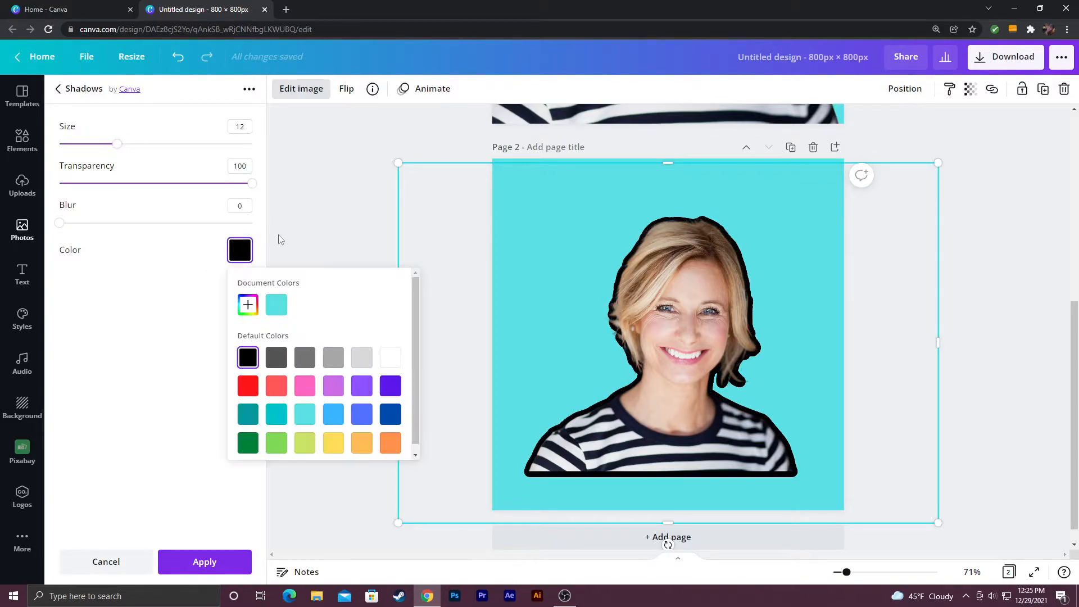
click(390, 357)
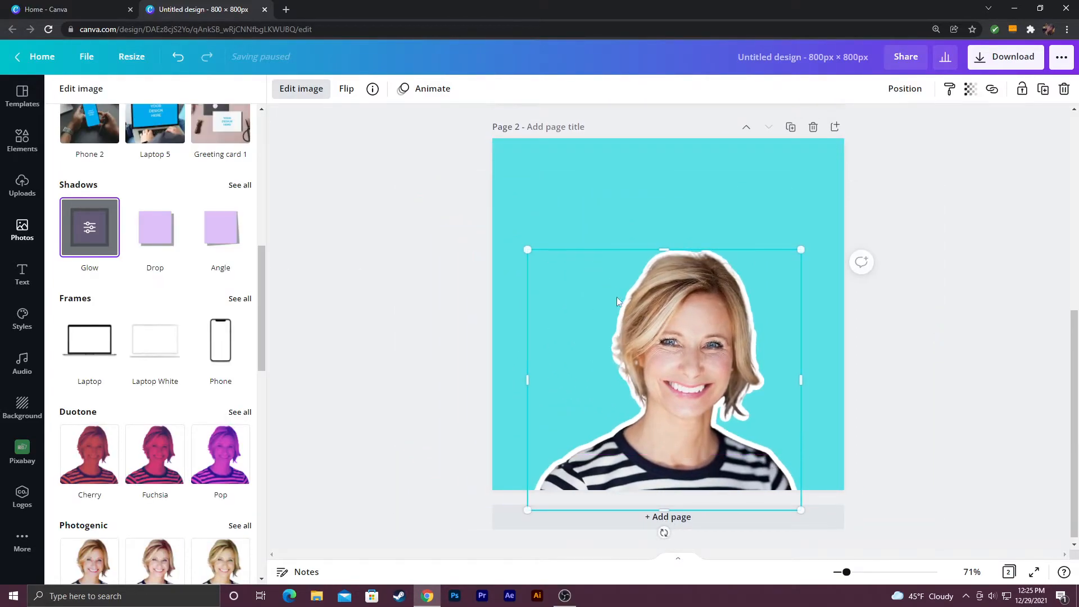
drag(527, 249, 387, 117)
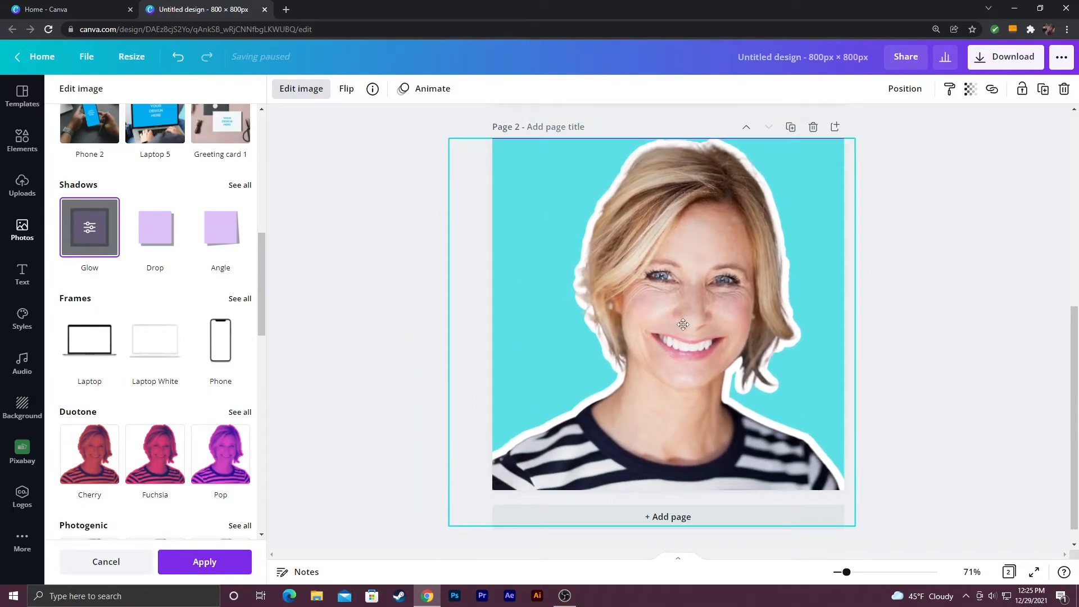
click(668, 316)
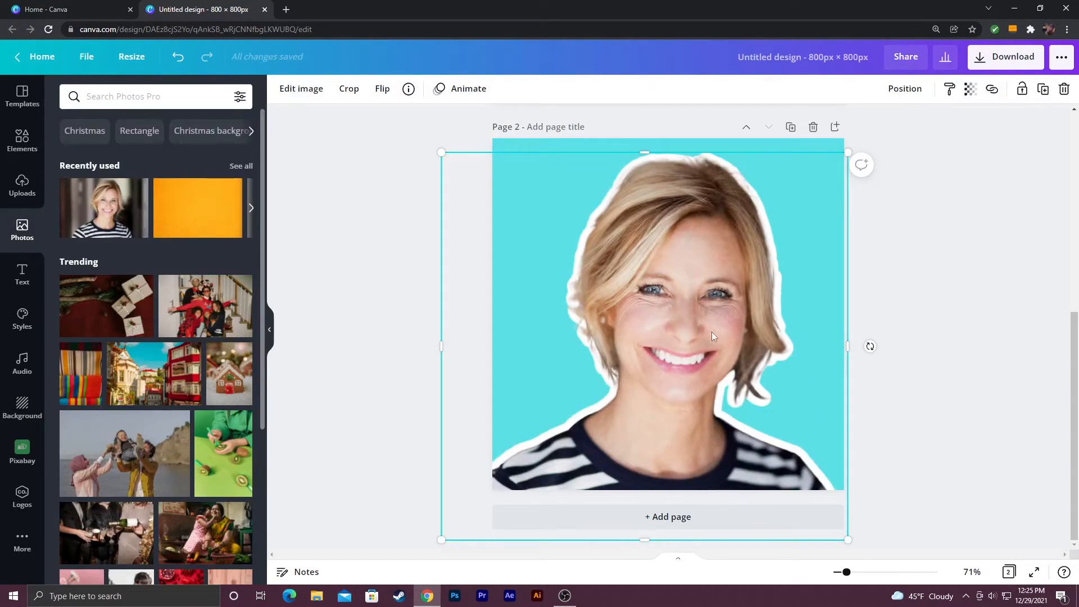
Open the cutout's Edit image Adjust settings to drop Saturation to -100.
click(301, 88)
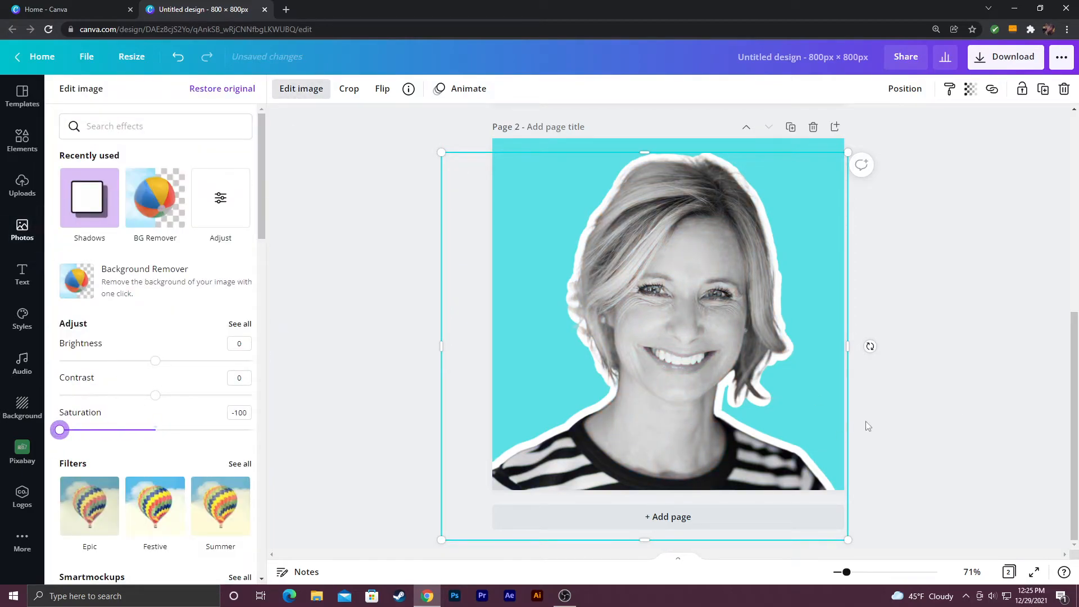
scroll(down, 3)
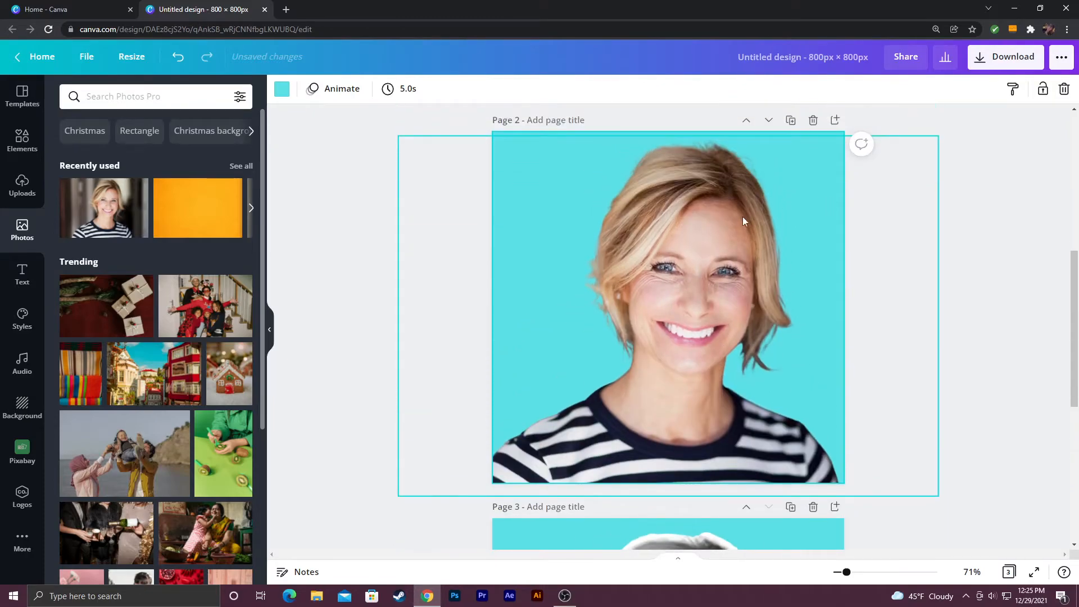
Give page 1 the pink-to-purple gradient background from the Background gallery.
click(22, 408)
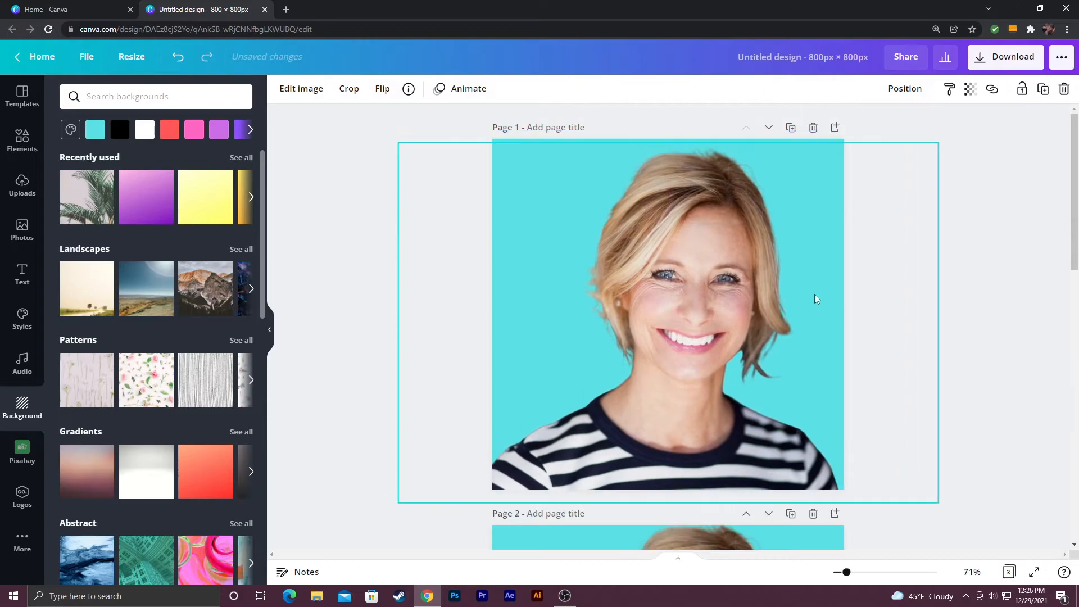
scroll(down, 3)
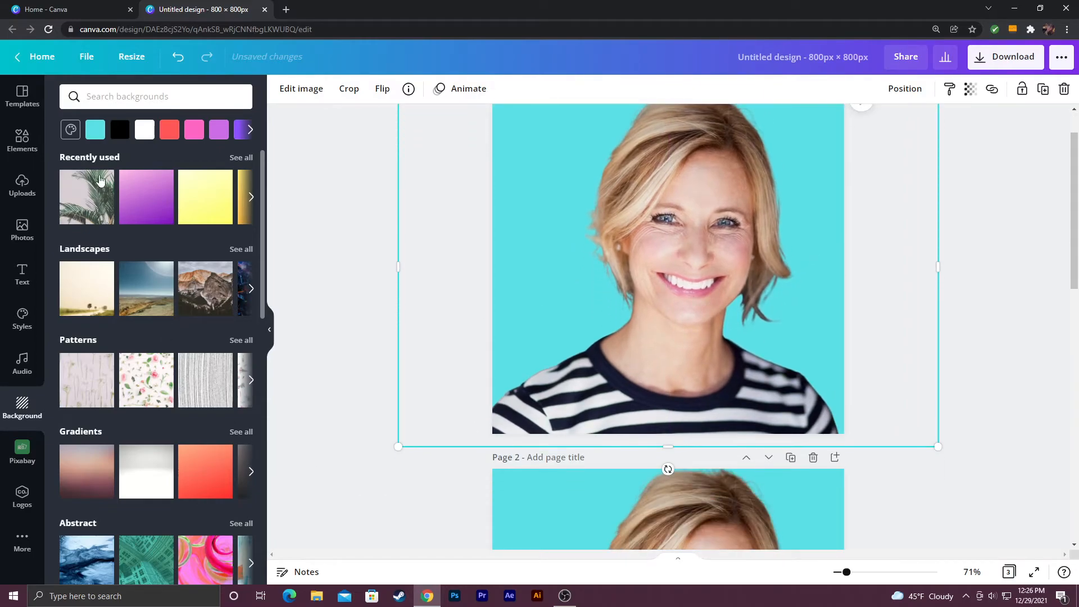
click(156, 96)
text(gradients)
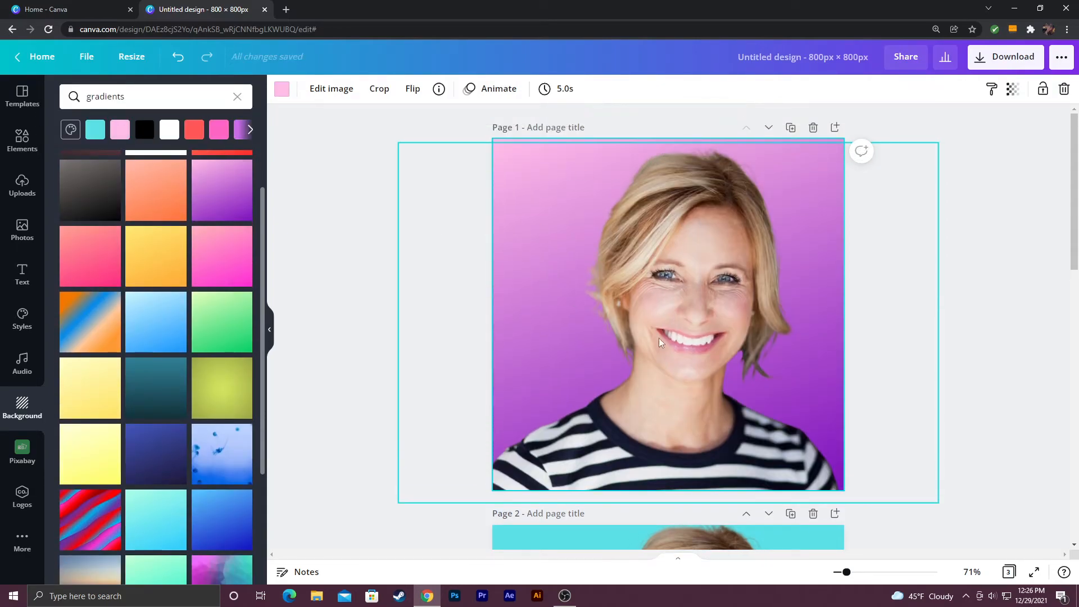
scroll(down, 3)
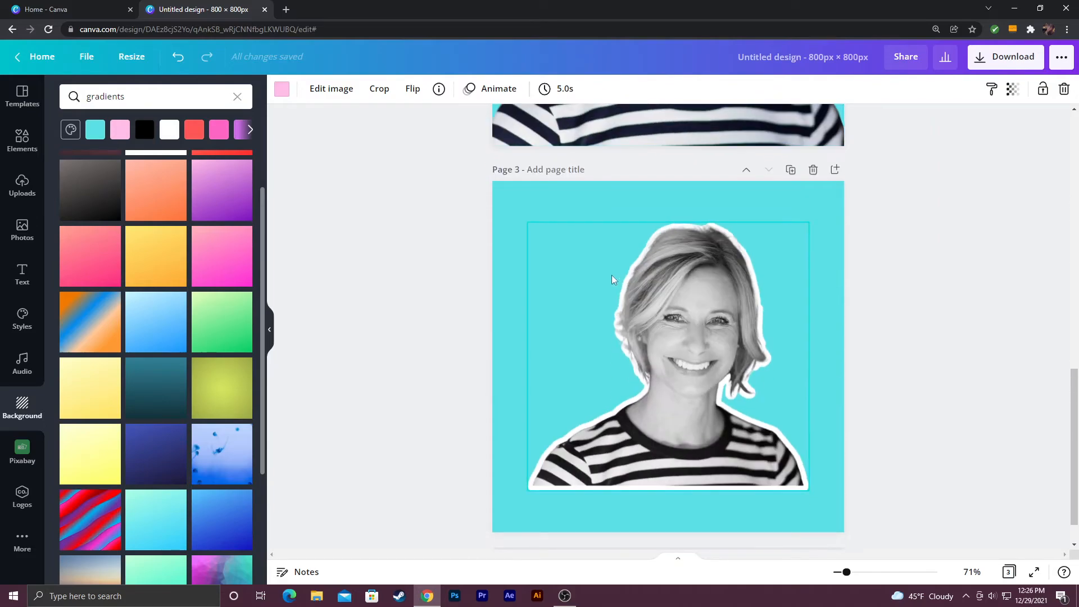
scroll(up, 3)
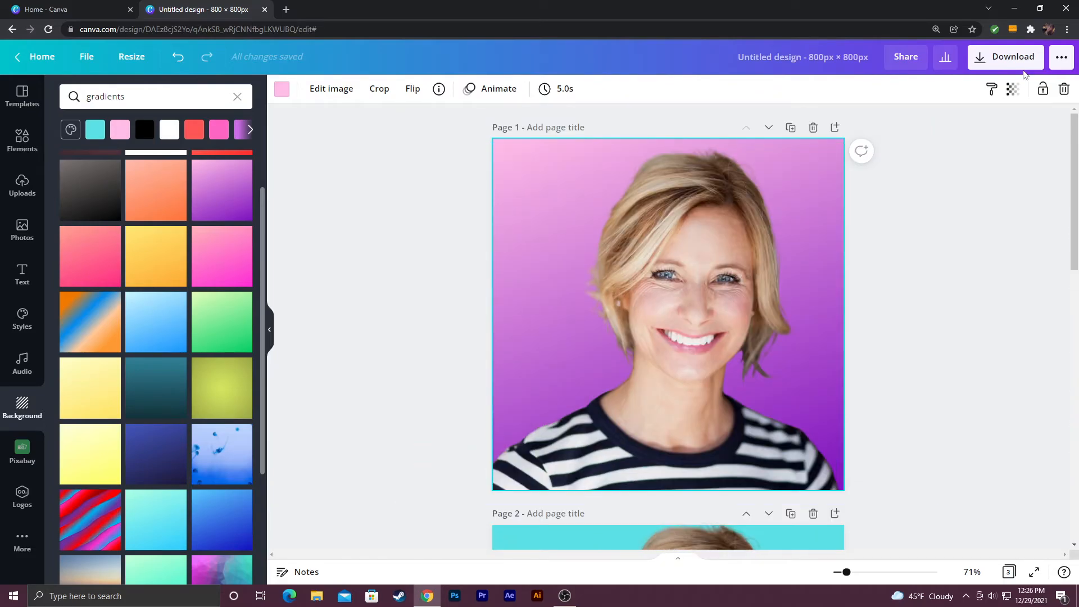
Open Download settings with PNG and select only Page 3.
click(1005, 56)
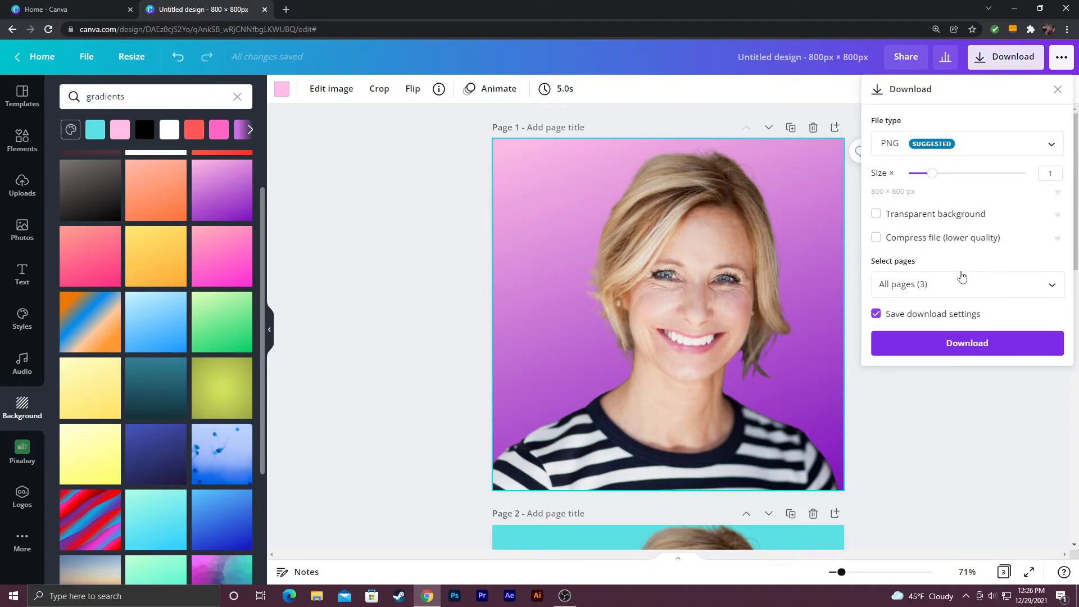
click(966, 284)
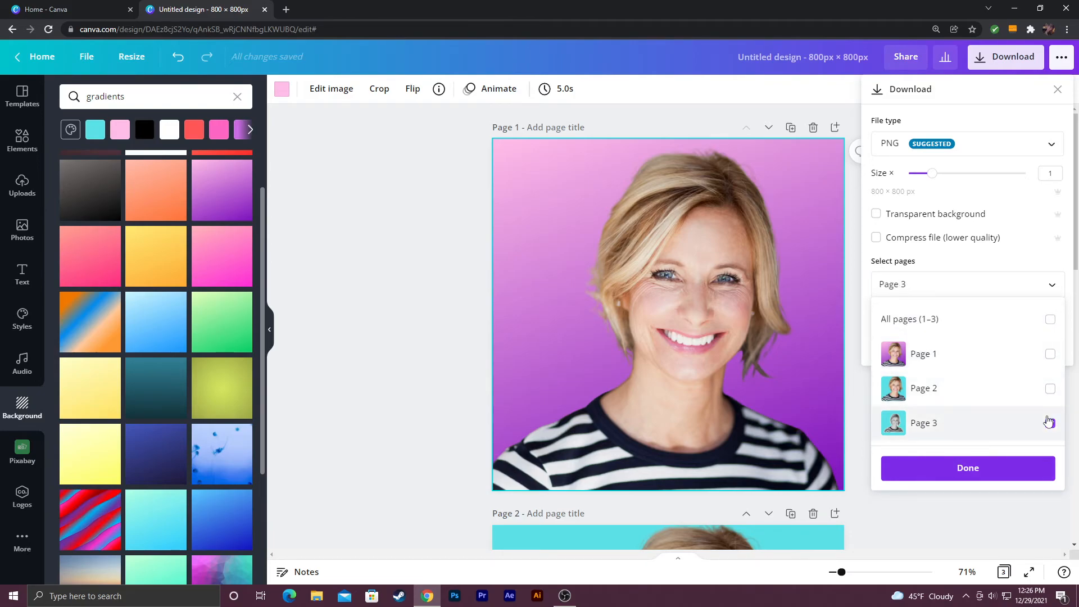
Dismiss the Download panel, returning to the gradient page 1.
click(1050, 423)
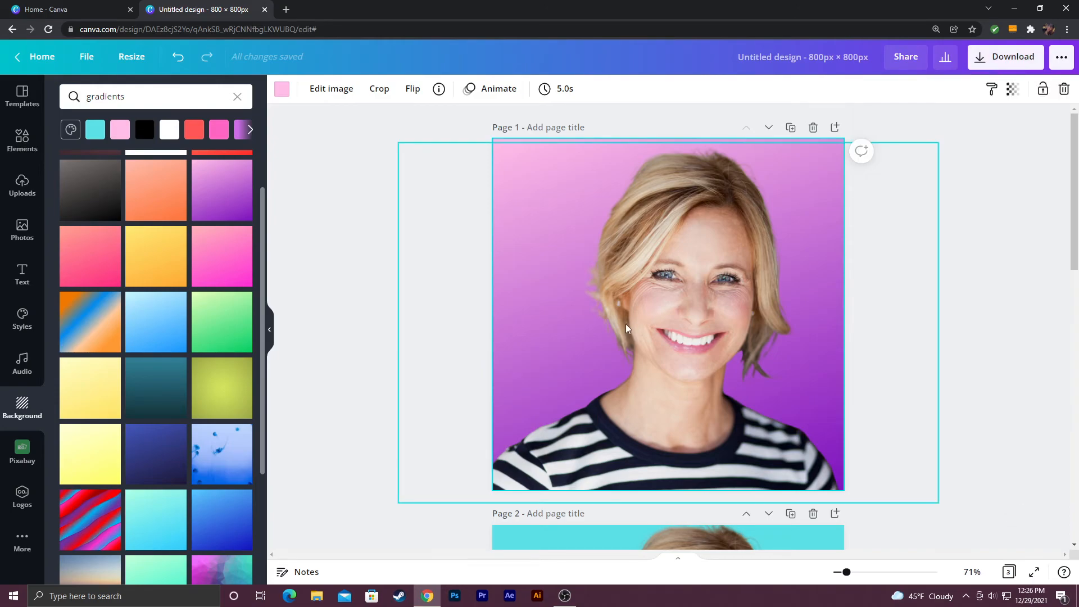
mouse_move(616, 331)
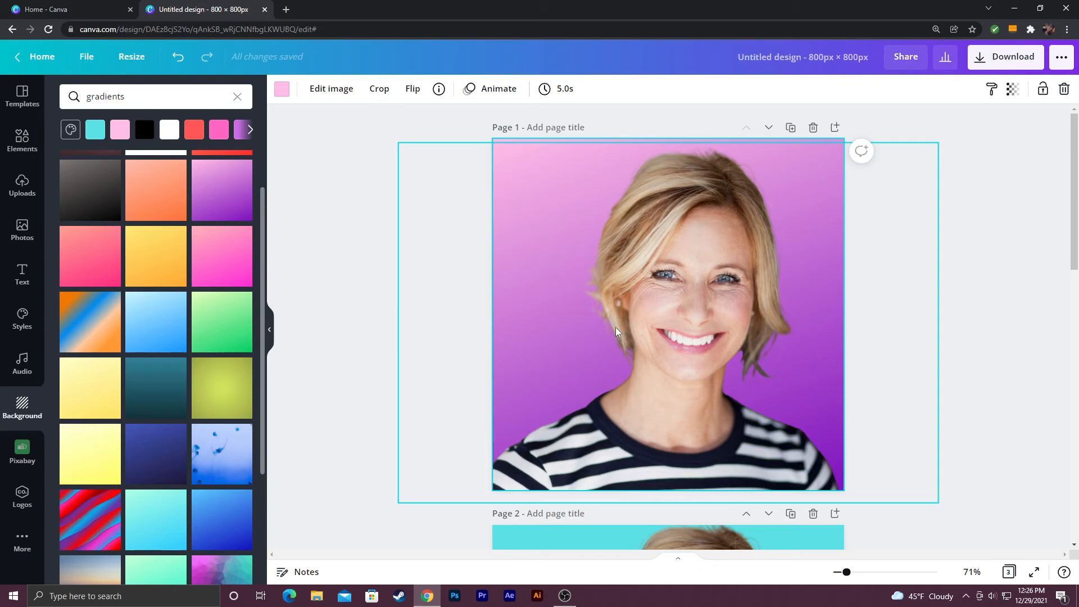